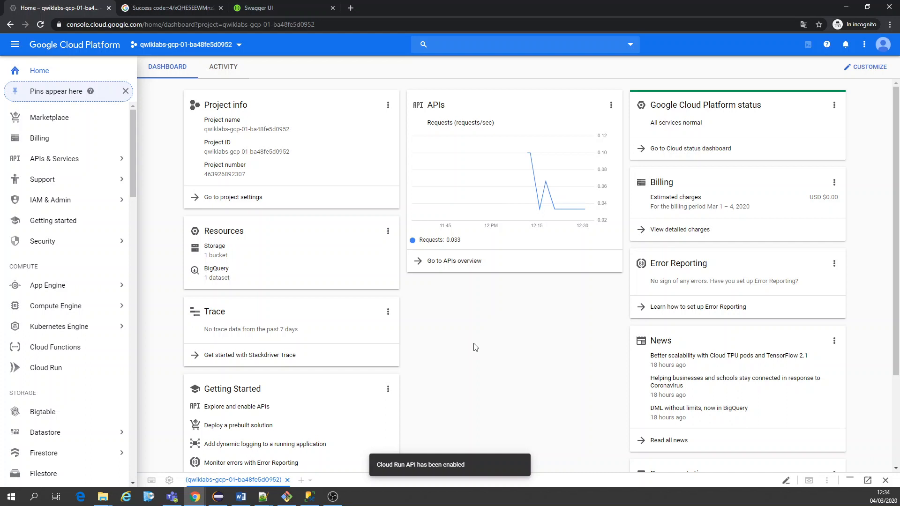
Navigate from the Cloud Console menu to the BigQuery workspace under Big Data.
left_click(43, 179)
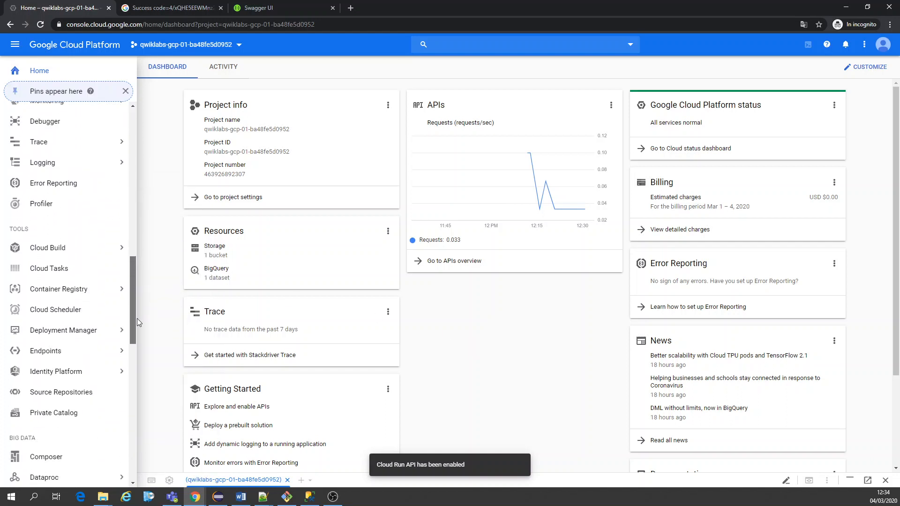
scroll("down", 3)
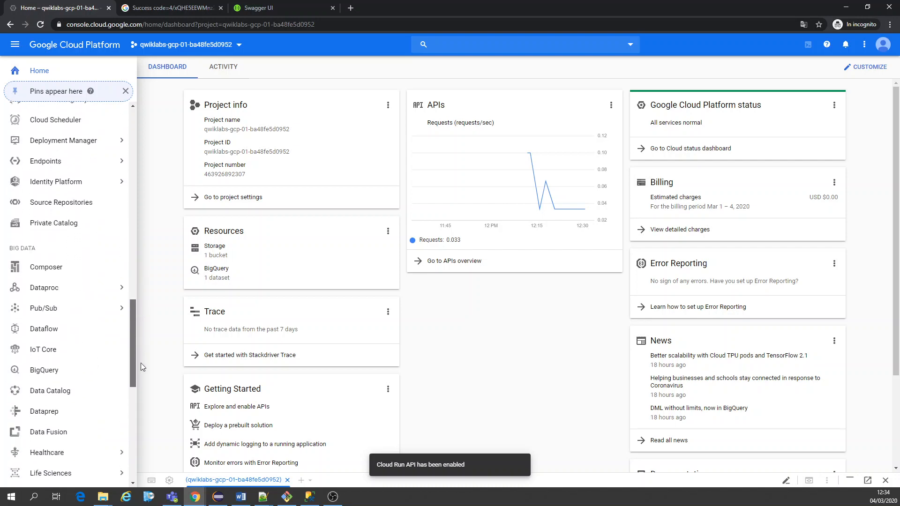
left_click(44, 370)
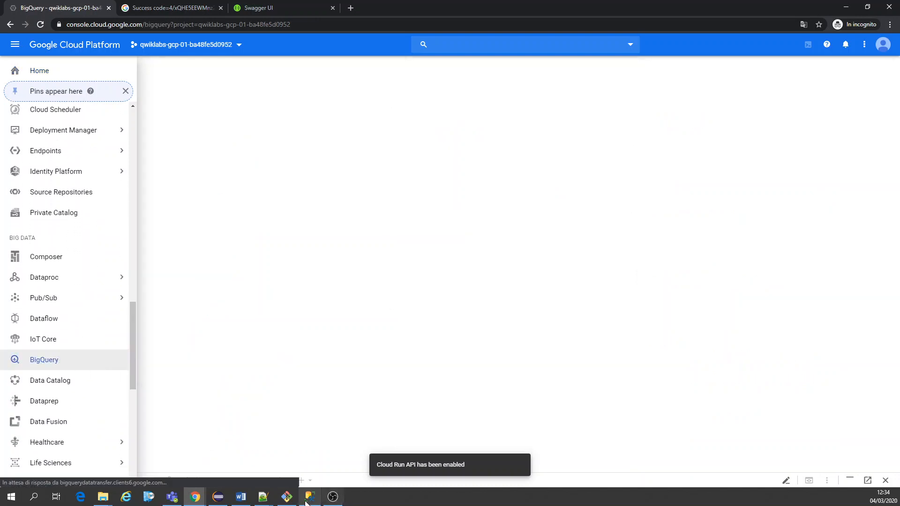
left_click(44, 359)
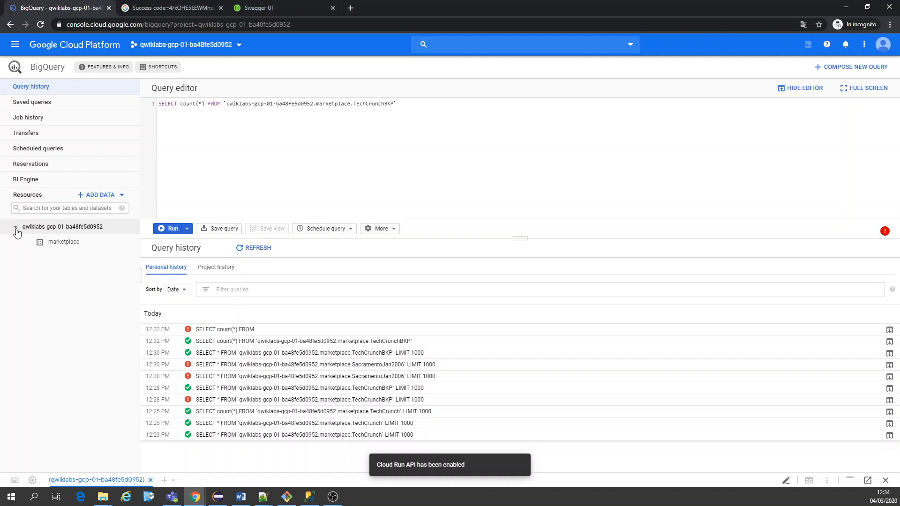
Expand the project's datasets and show the marketplace dataset details.
left_click(63, 242)
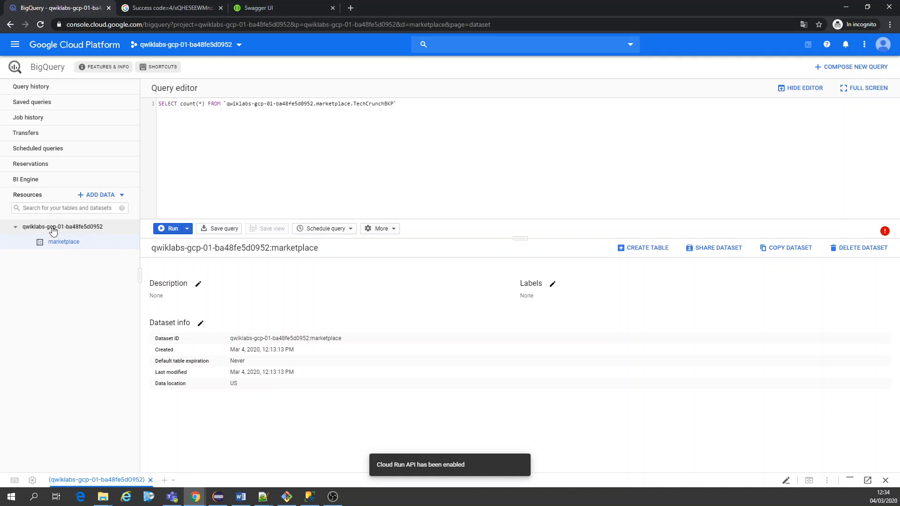
left_click(62, 226)
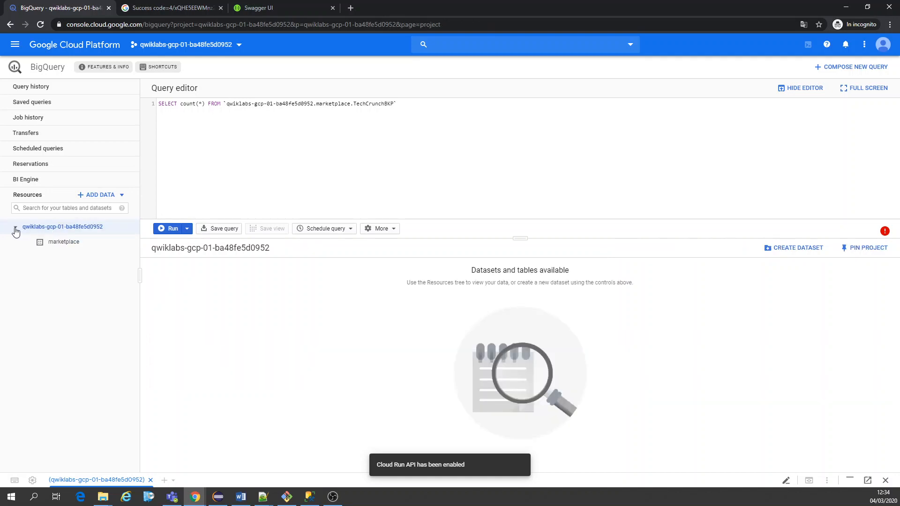
left_click(64, 242)
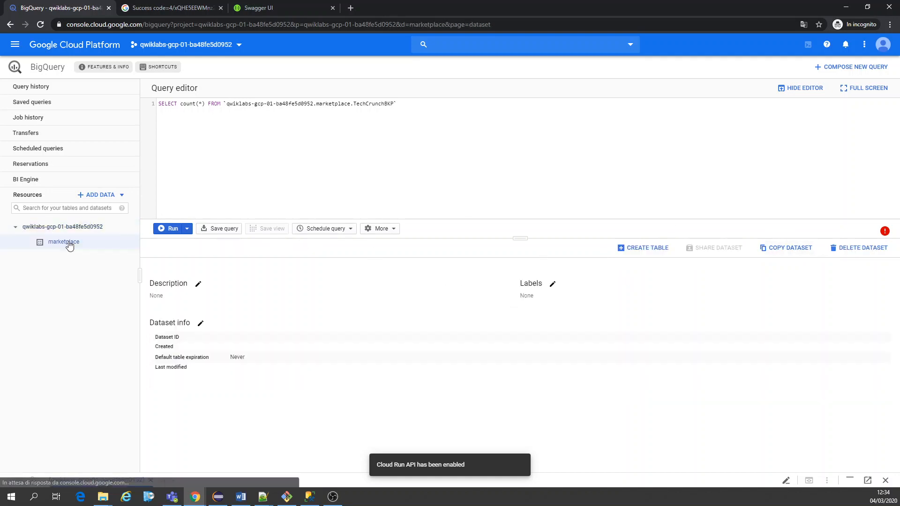
Create an empty table named TechCrunch in marketplace and show its schema-less page.
left_click(62, 242)
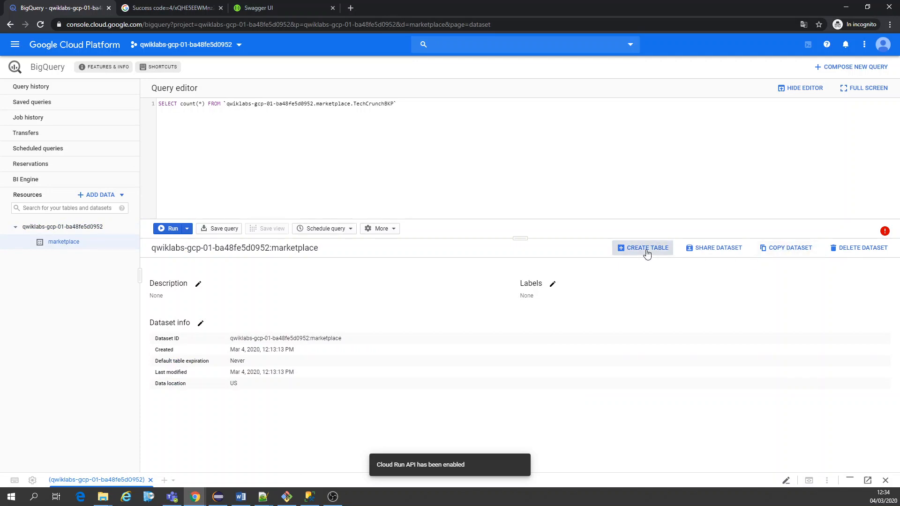
left_click(646, 248)
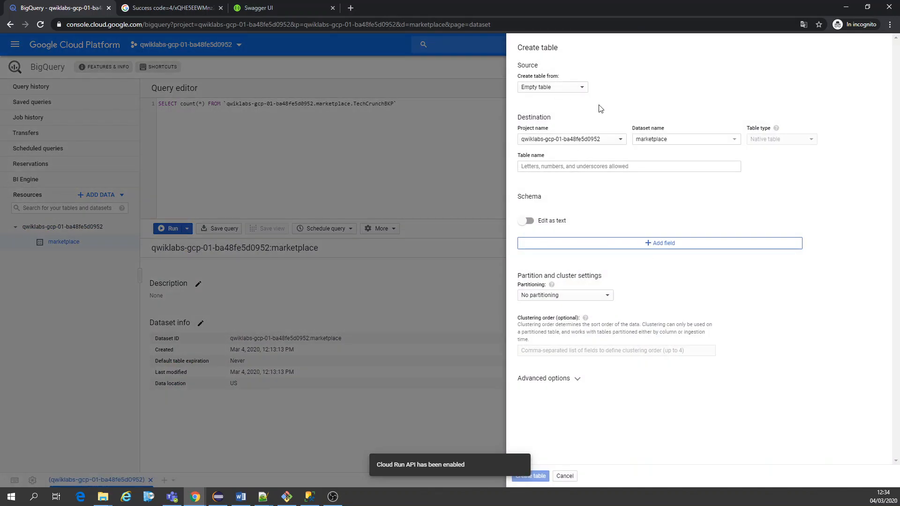
left_click(628, 166)
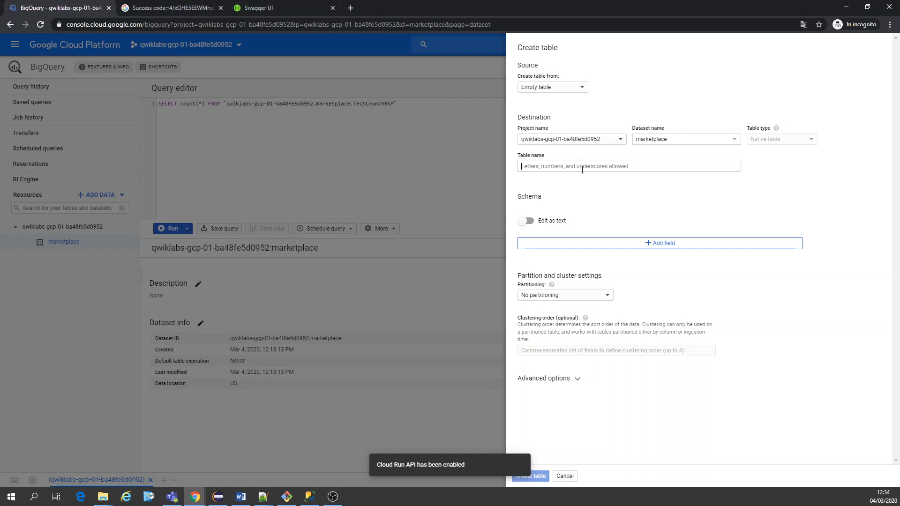
type("TechCrunchB")
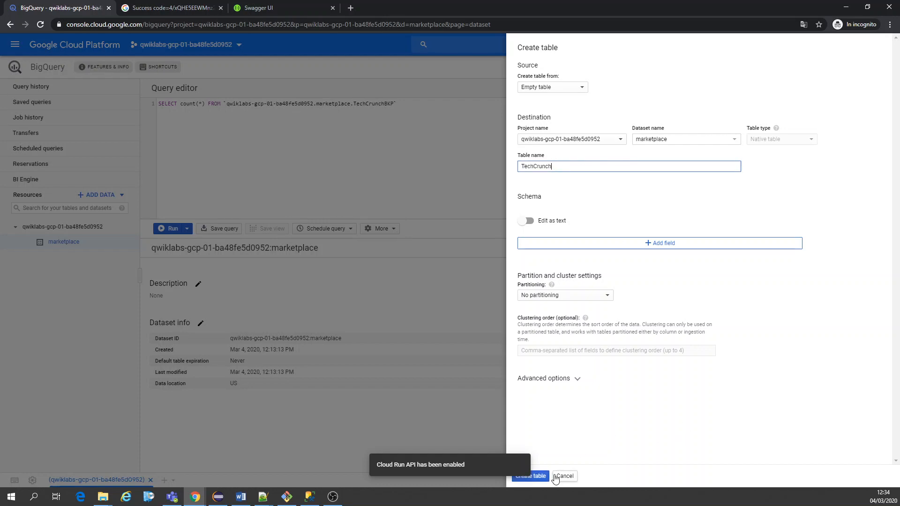
left_click(529, 476)
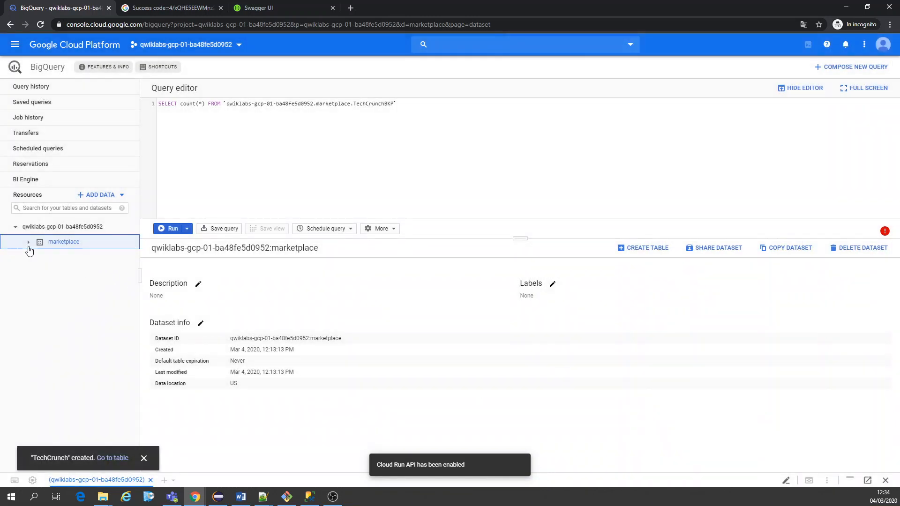
left_click(76, 256)
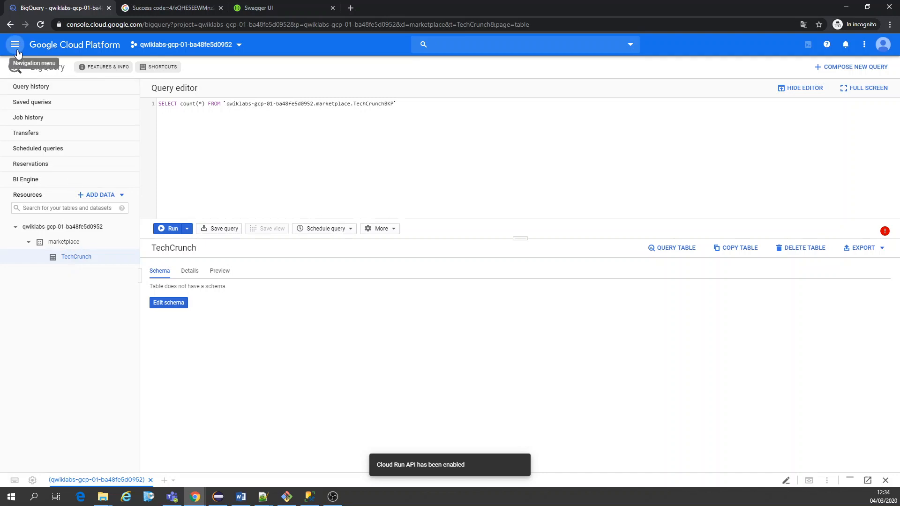
left_click(15, 44)
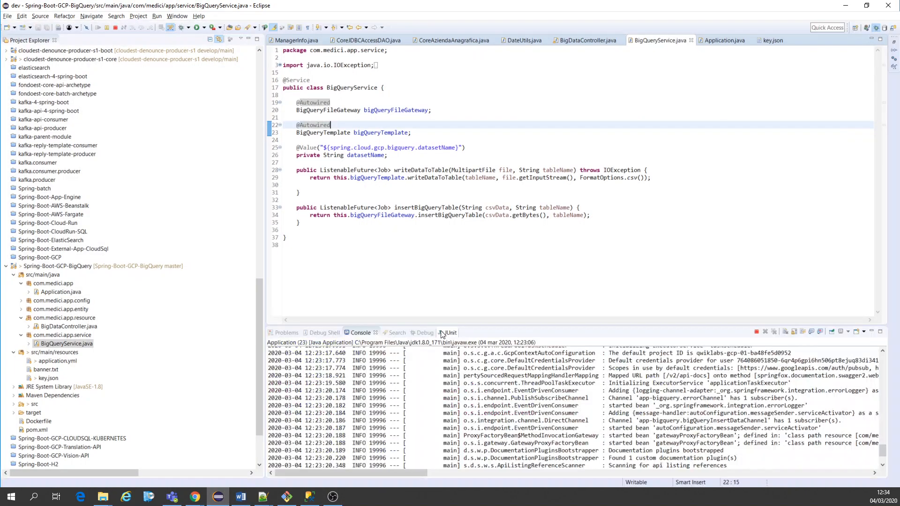
left_click(36, 429)
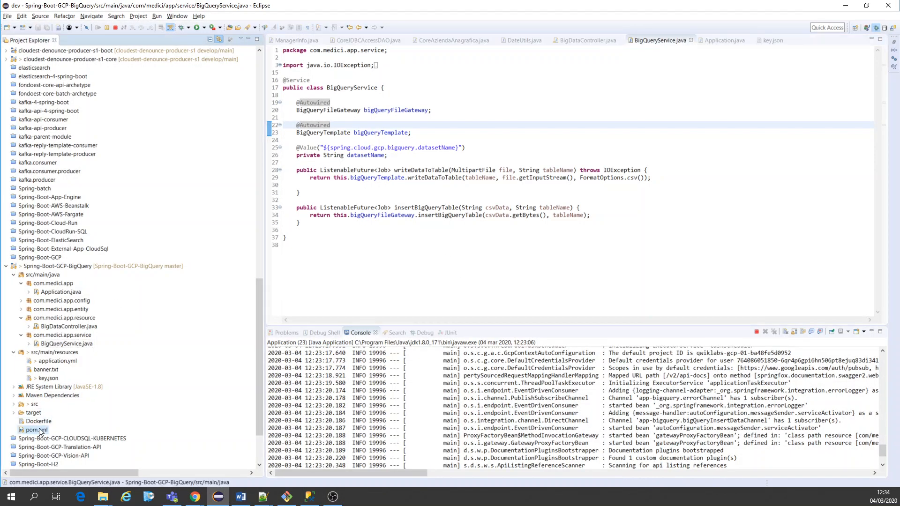
double_click(36, 429)
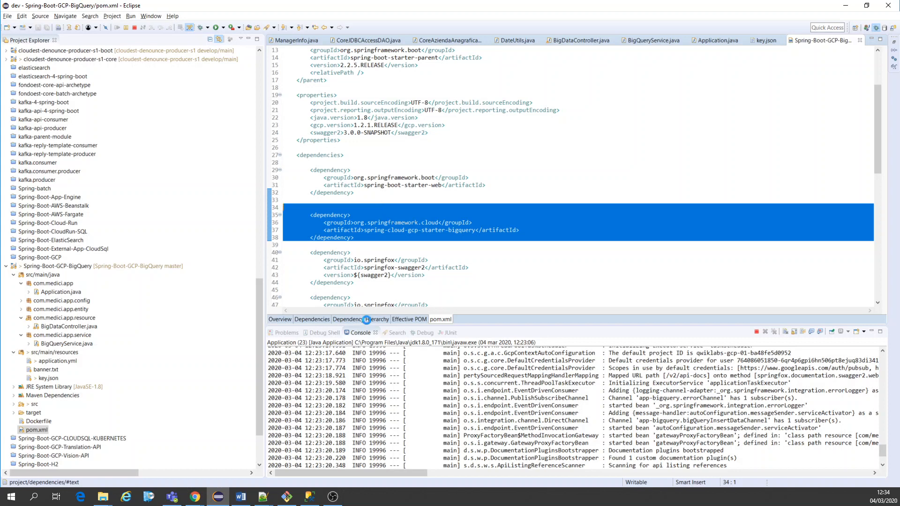
left_click(360, 319)
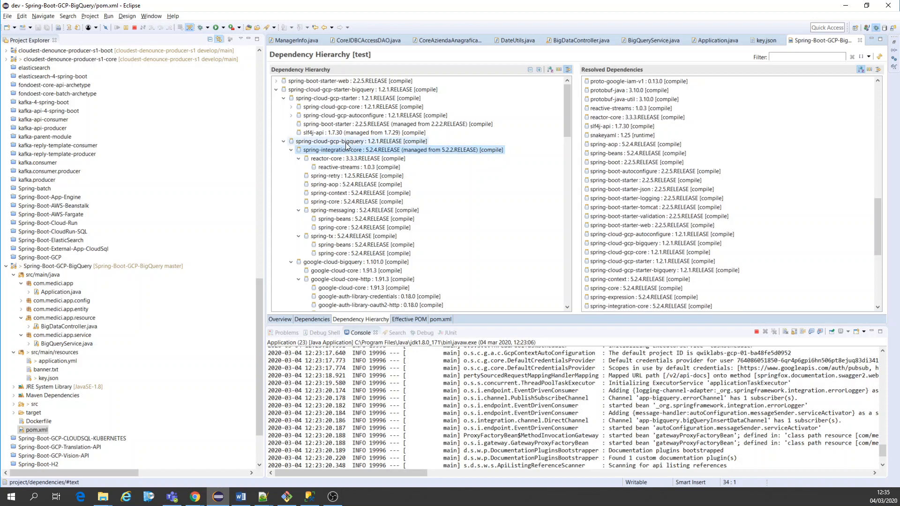
left_click(290, 150)
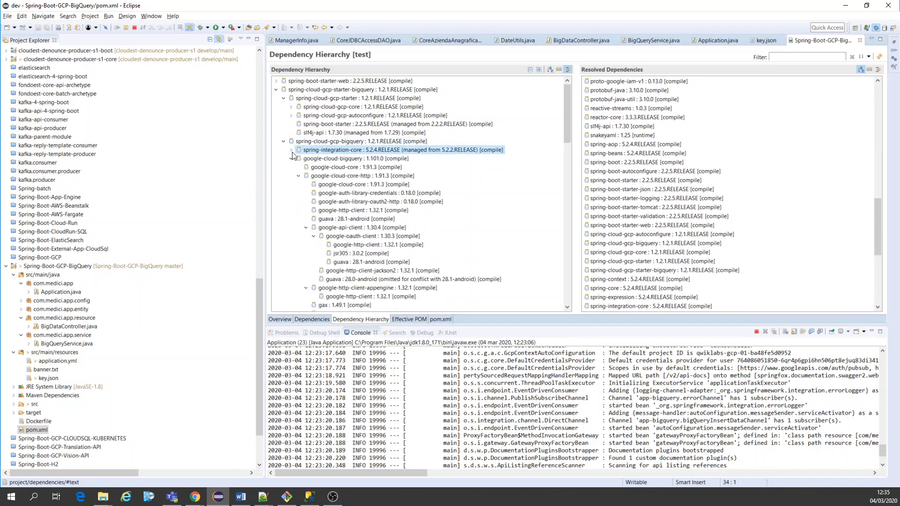
left_click(349, 158)
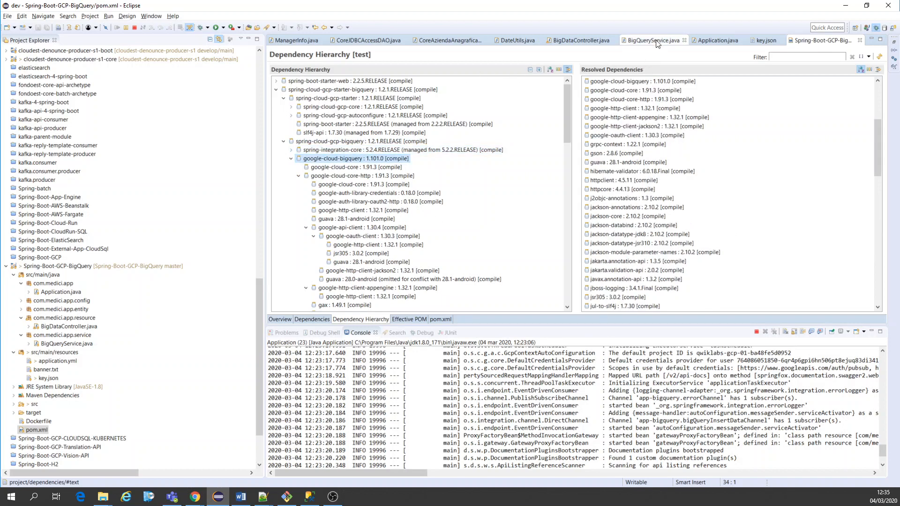
left_click(652, 41)
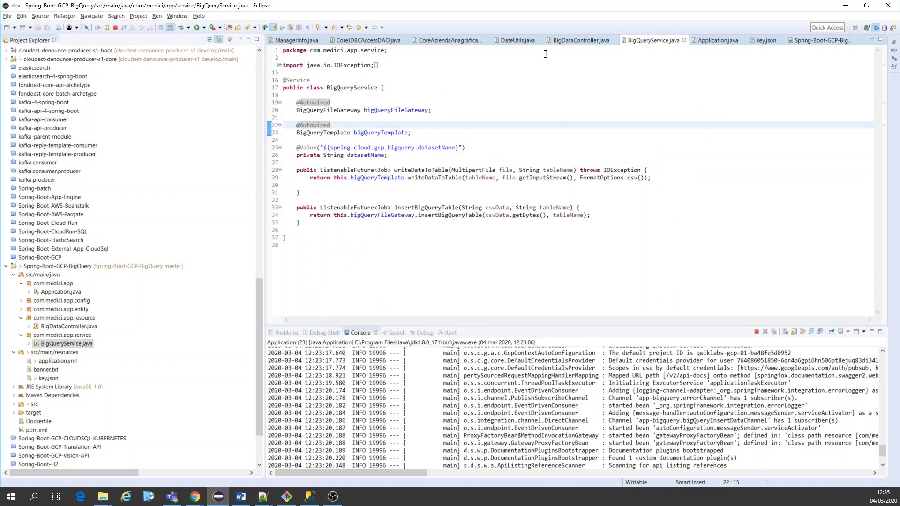
left_click(578, 40)
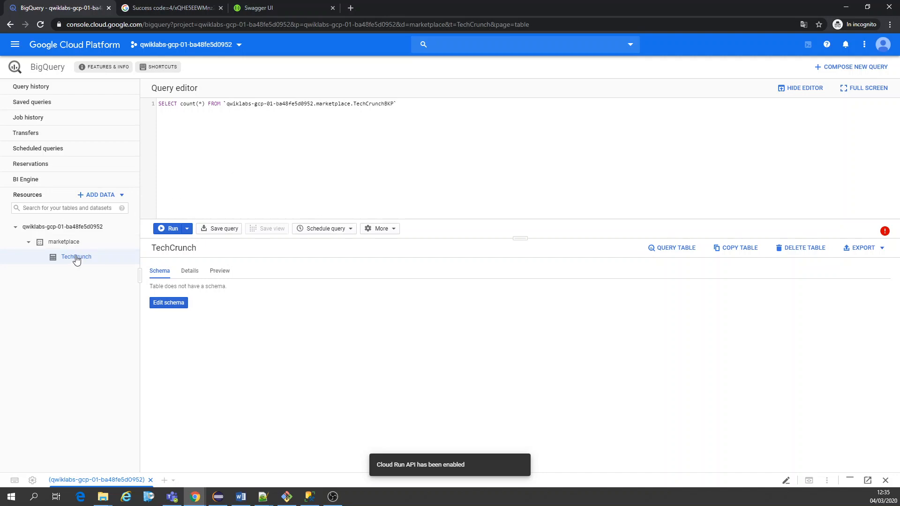
Choose TechCrunchcontinentalUSA.csv from Downloads for the upload request and view it in Notepad++.
left_click(281, 8)
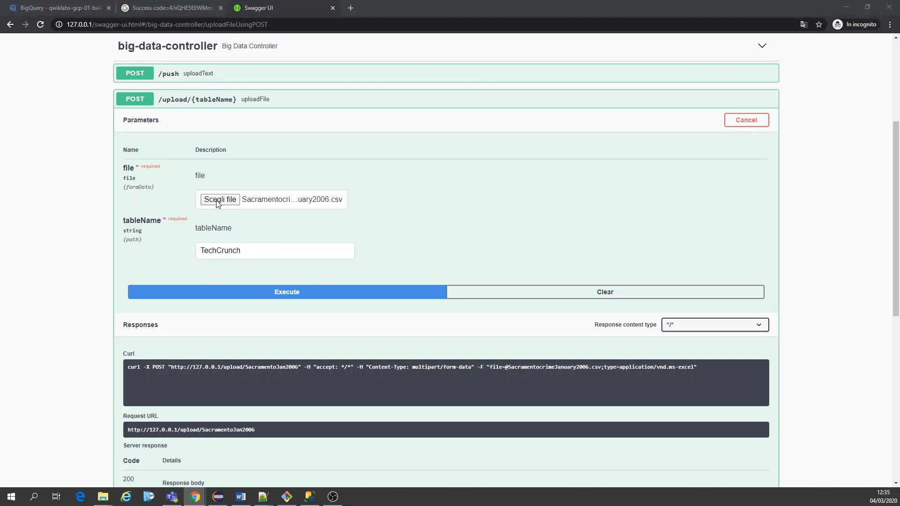
left_click(219, 198)
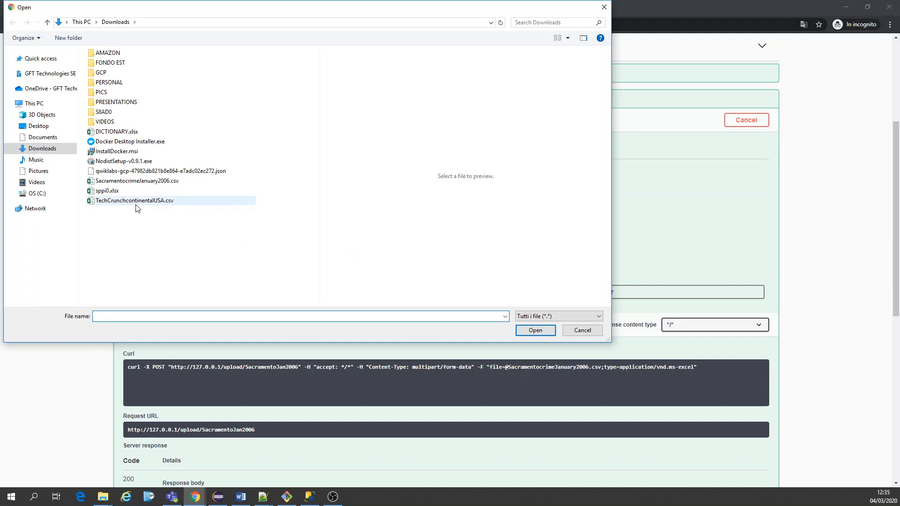
left_click(535, 330)
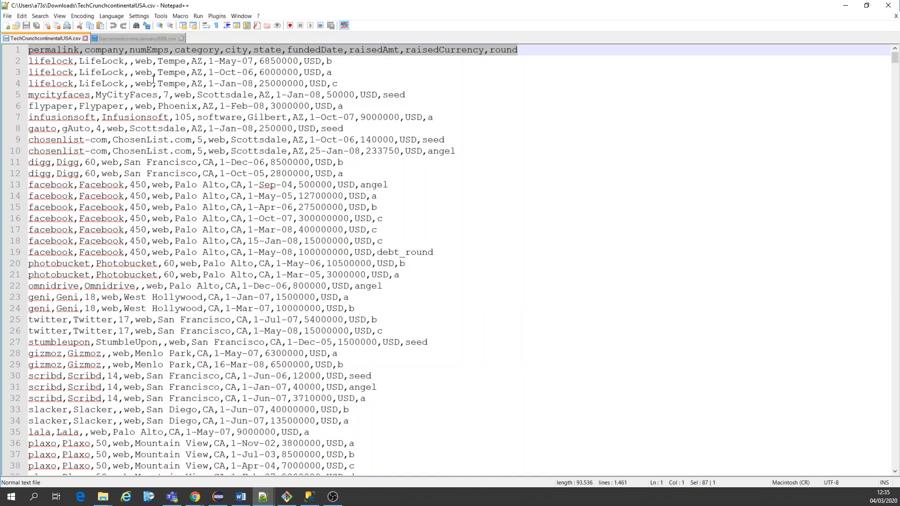
left_click(332, 72)
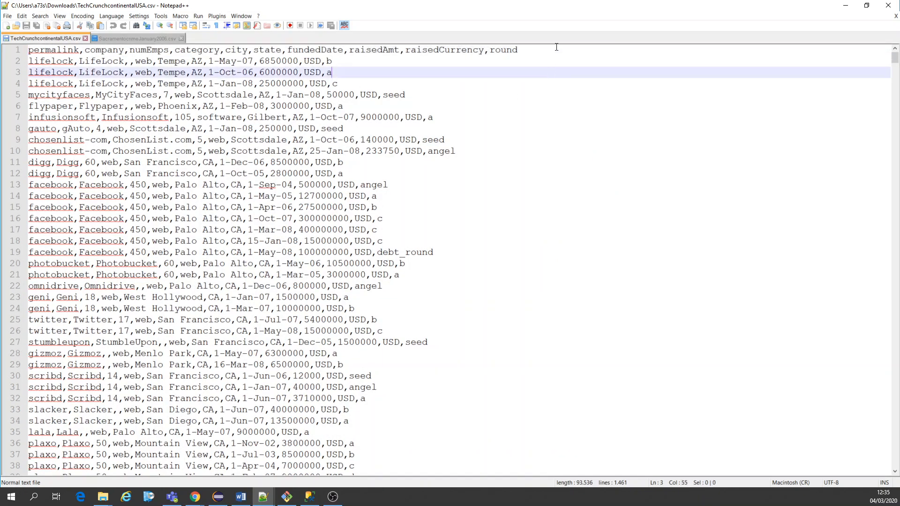
Scroll through the comma-separated TechCrunch company rows in the CSV.
scroll("down", 3)
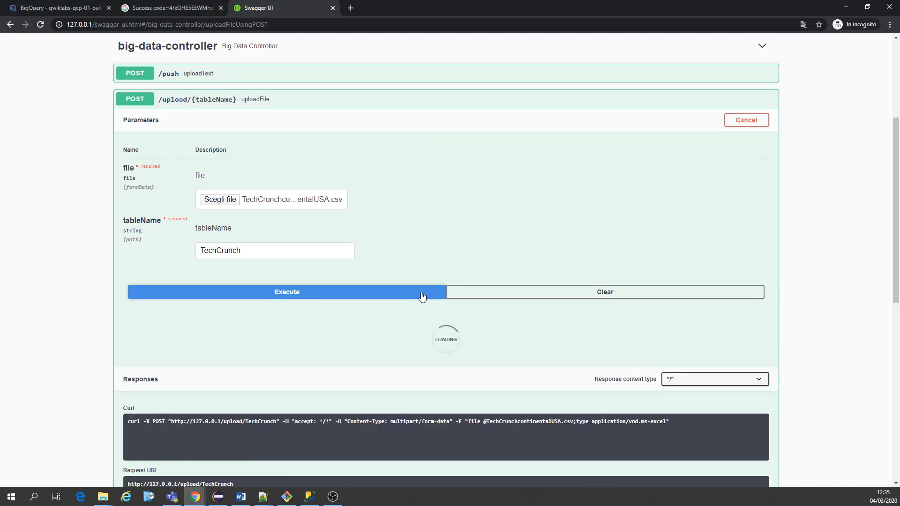
Send the upload request for table TechCrunch and return to the BigQuery console.
left_click(216, 497)
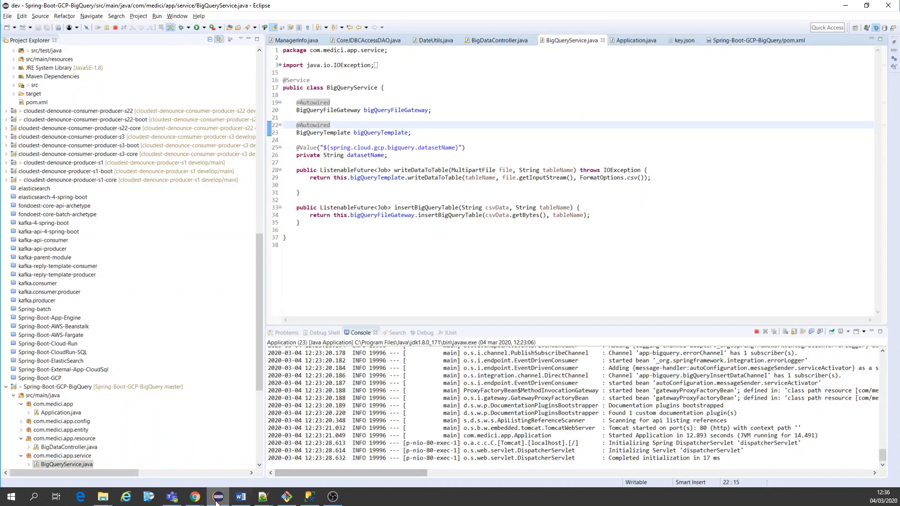
left_click(195, 496)
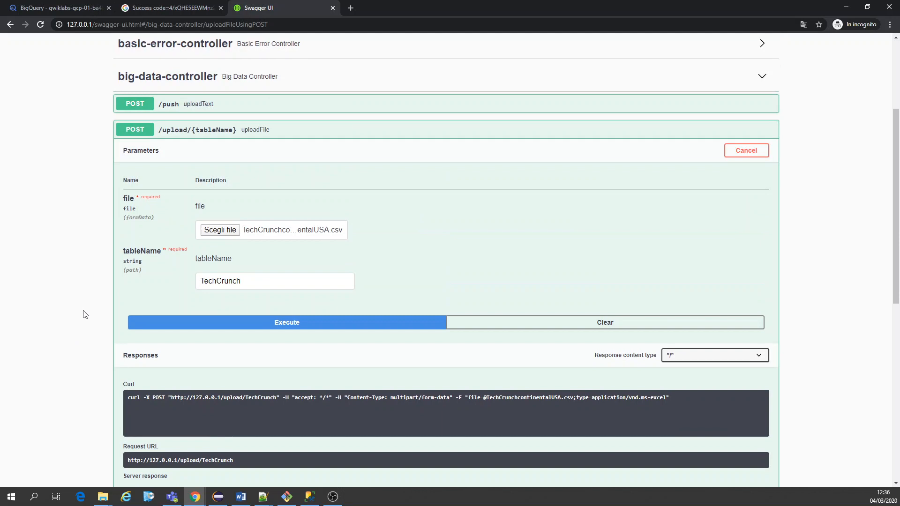
left_click(57, 7)
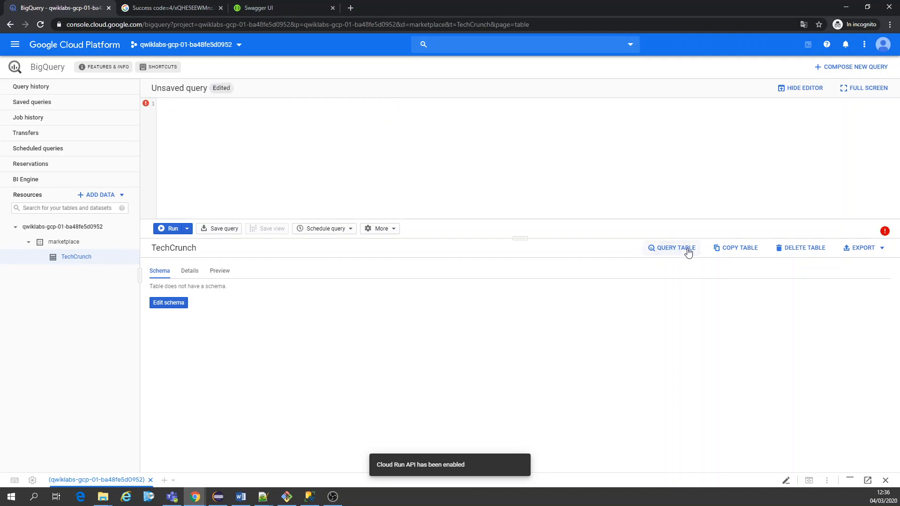
Query the TechCrunch table with SELECT * and then count(*), returning 1460 rows.
left_click(674, 248)
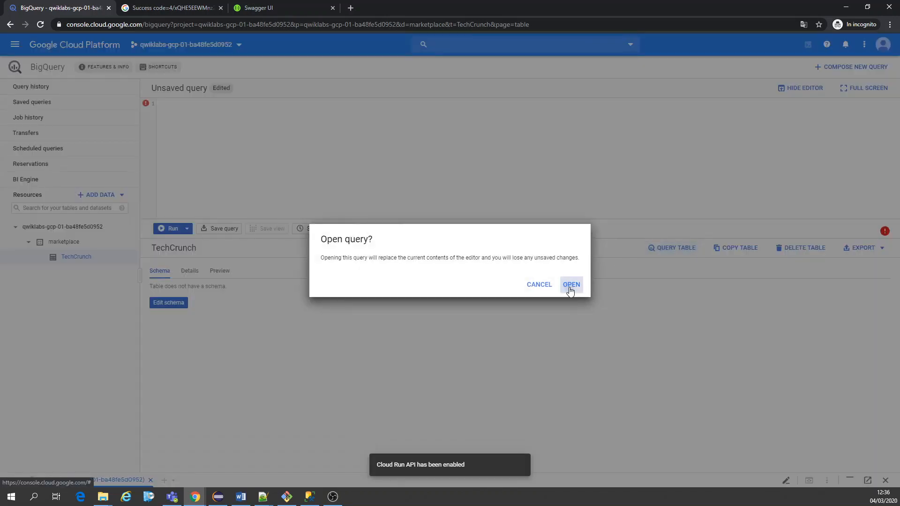
left_click(570, 285)
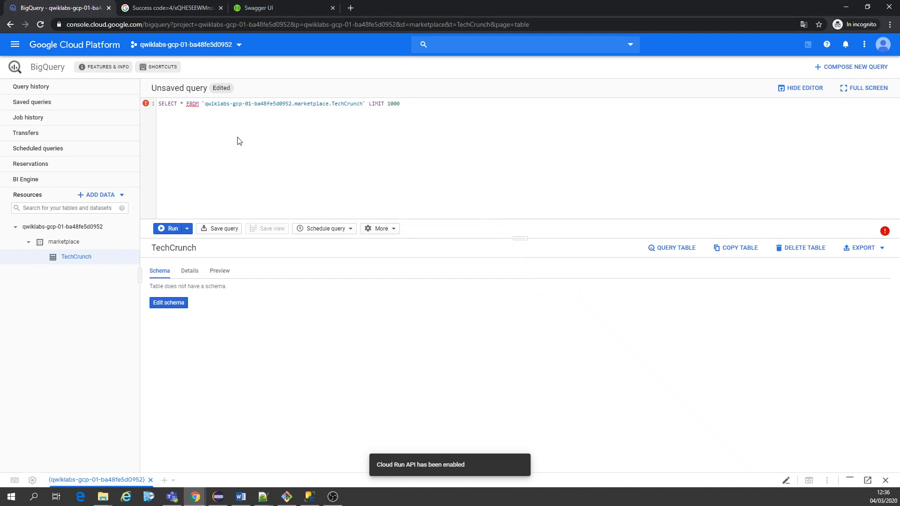
left_click(169, 229)
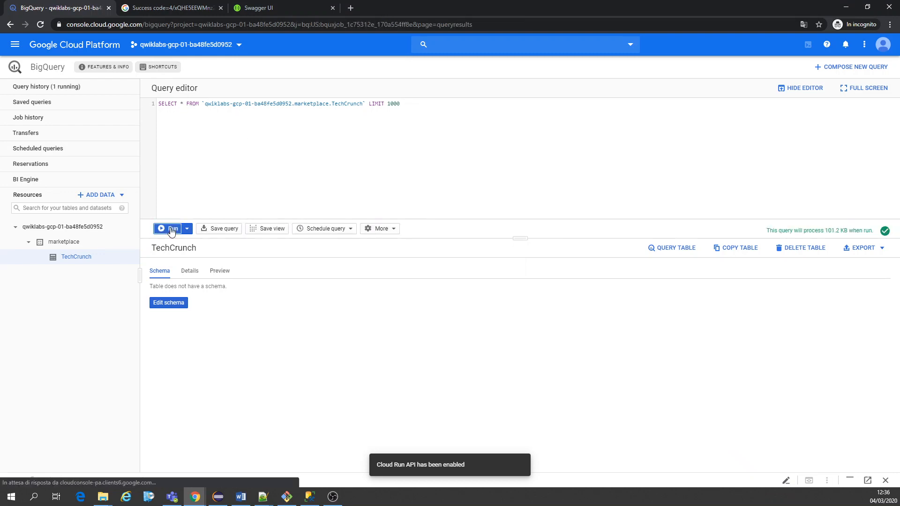
left_click(169, 228)
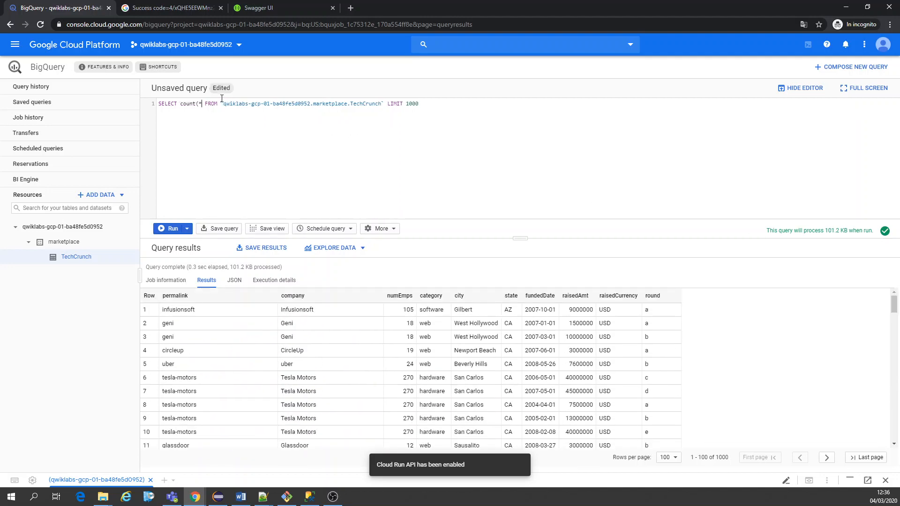
left_click(173, 229)
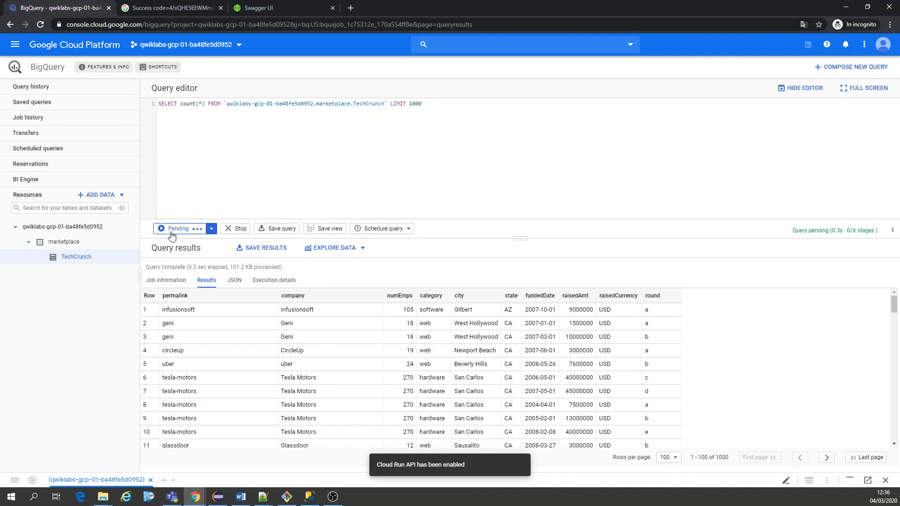
Restore SELECT * and run it to list the company funding records.
left_click(178, 229)
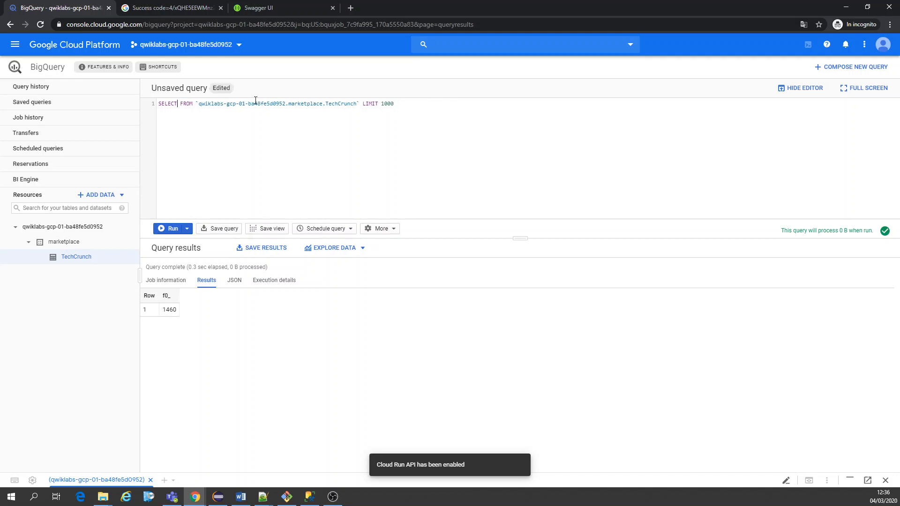
type("*")
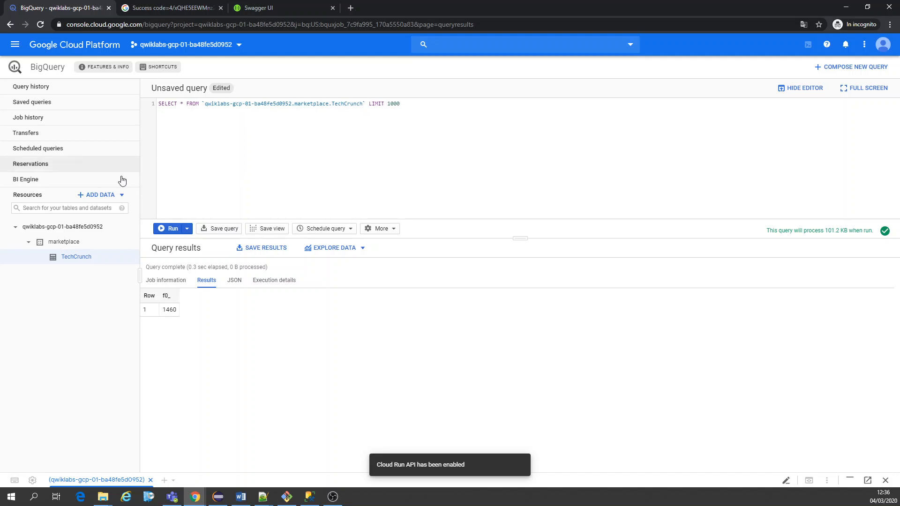
left_click(169, 229)
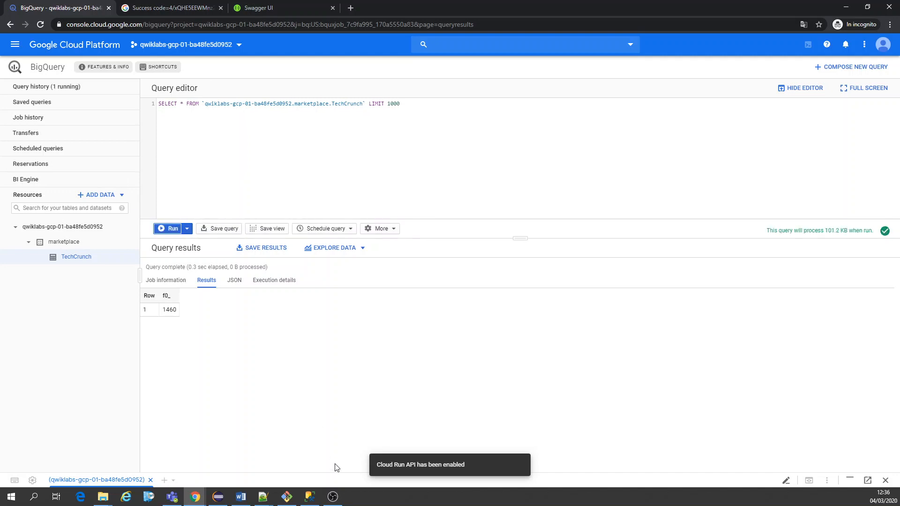
left_click(172, 229)
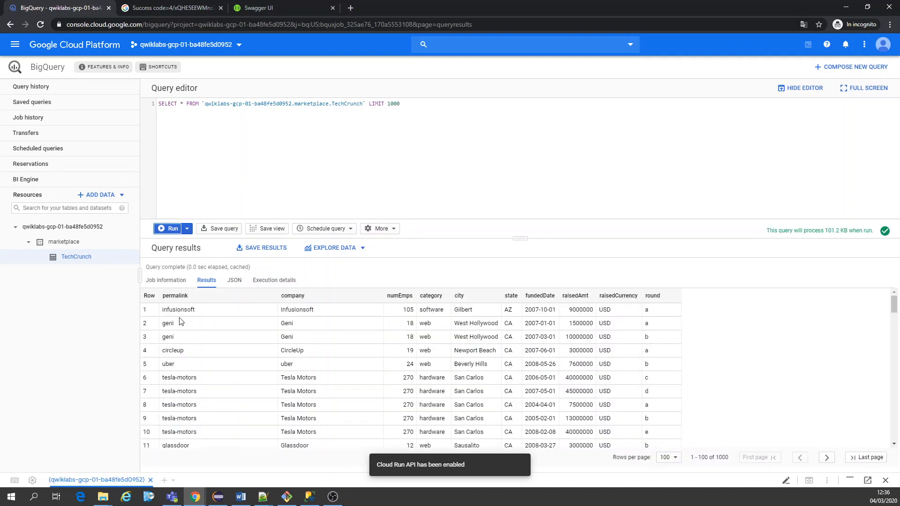
mouse_move(362, 350)
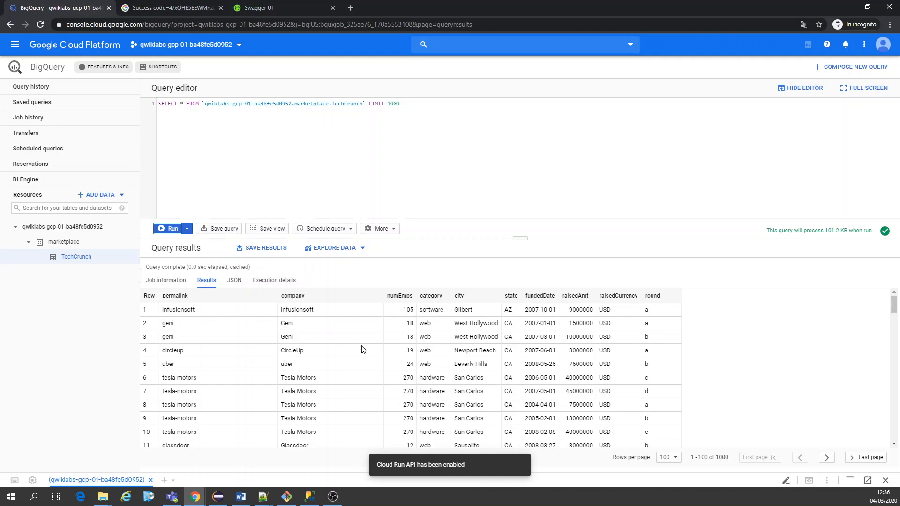
mouse_move(362, 350)
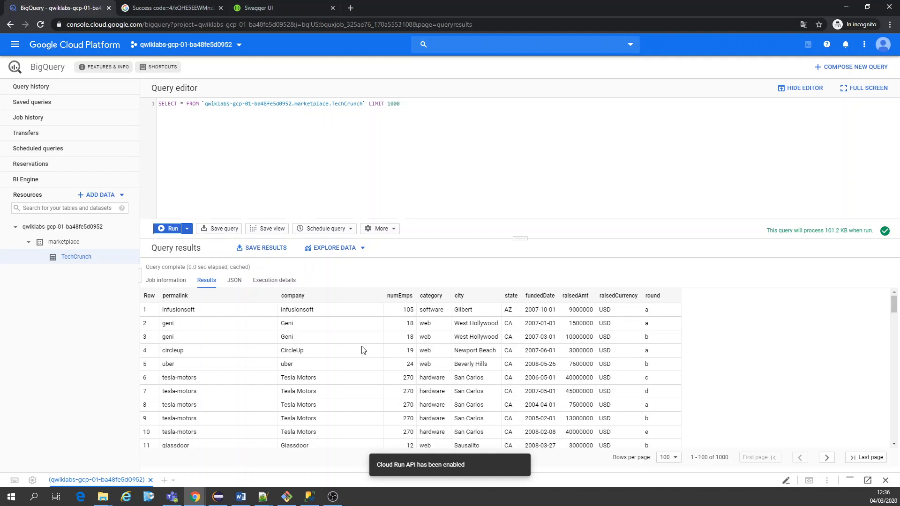
mouse_move(545, 328)
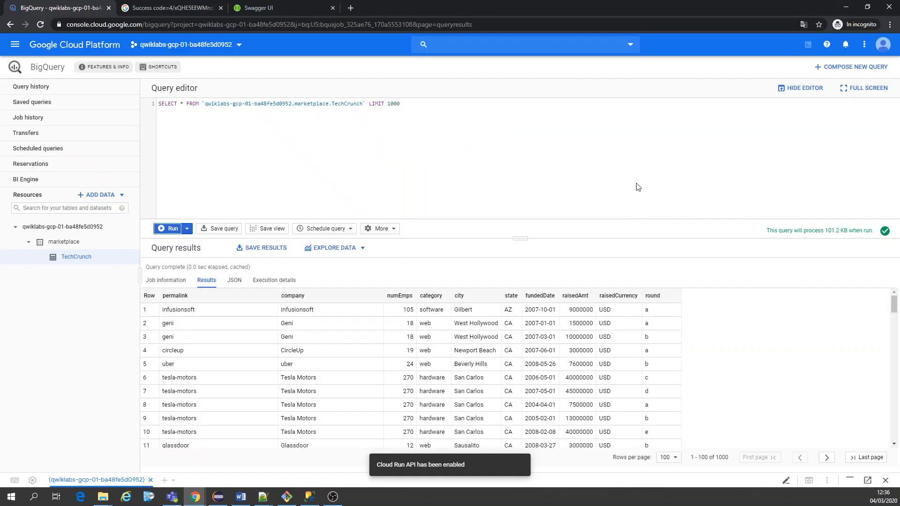
mouse_move(613, 154)
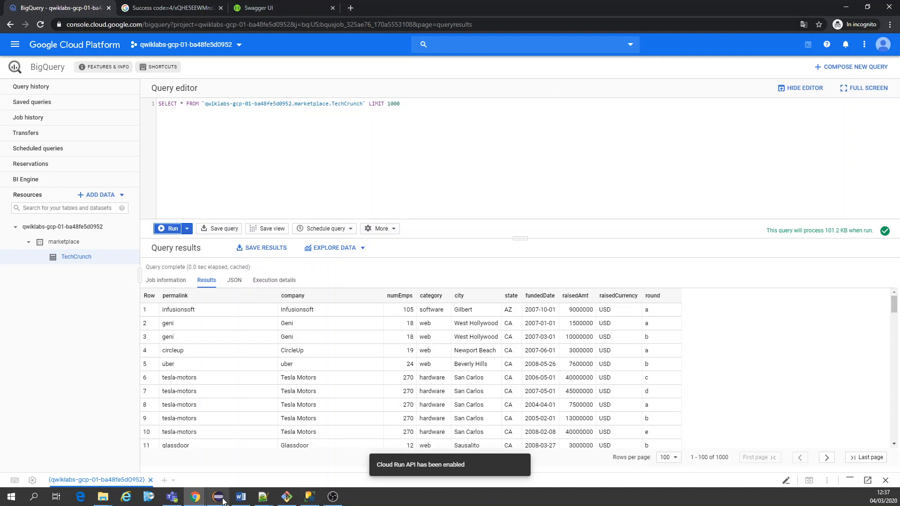
From BigDataController.java jump to the writeDataToTable declaration and select its tableName argument.
left_click(217, 496)
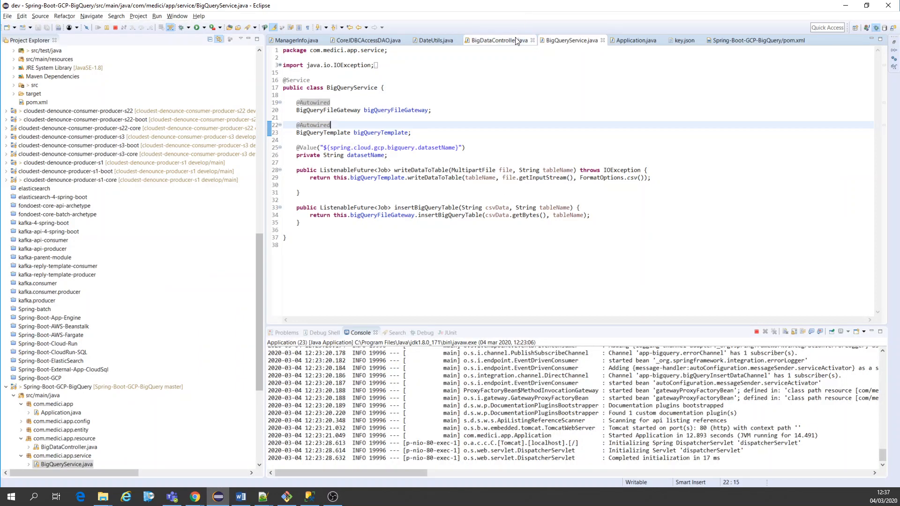
left_click(494, 40)
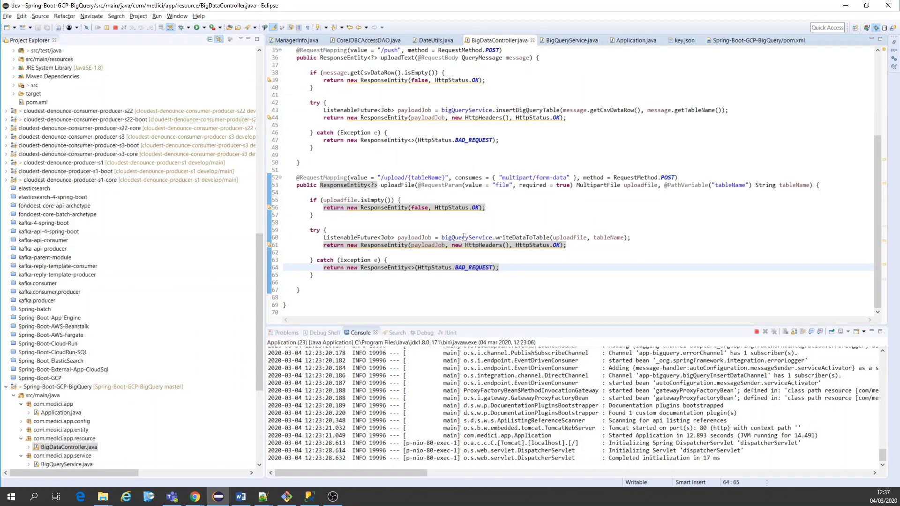
left_click(520, 237)
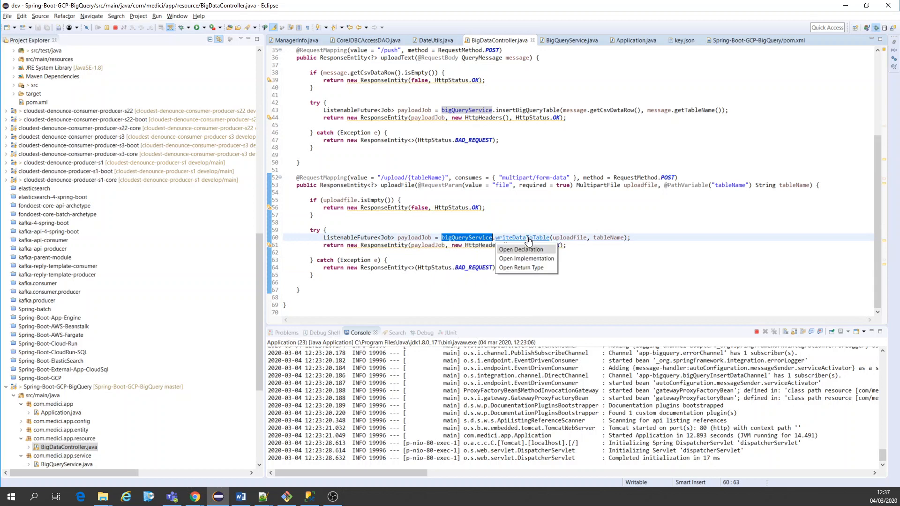
left_click(520, 250)
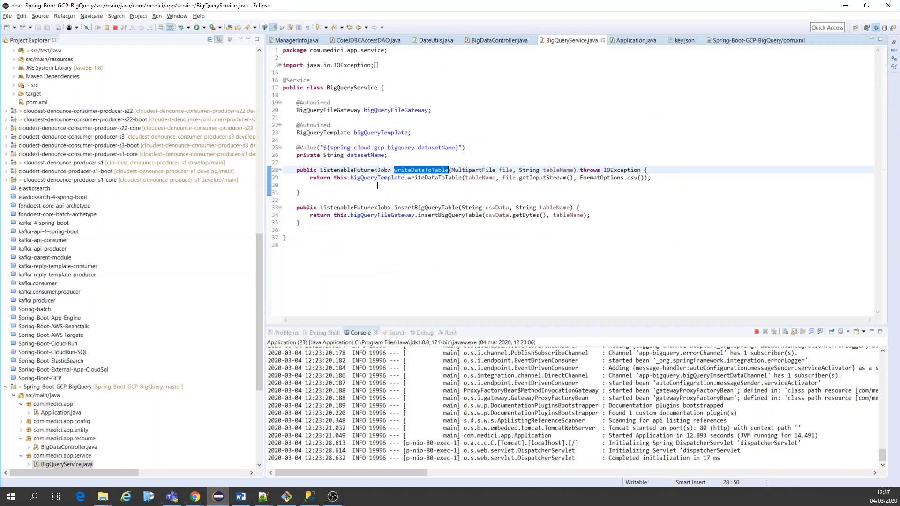
double_click(480, 177)
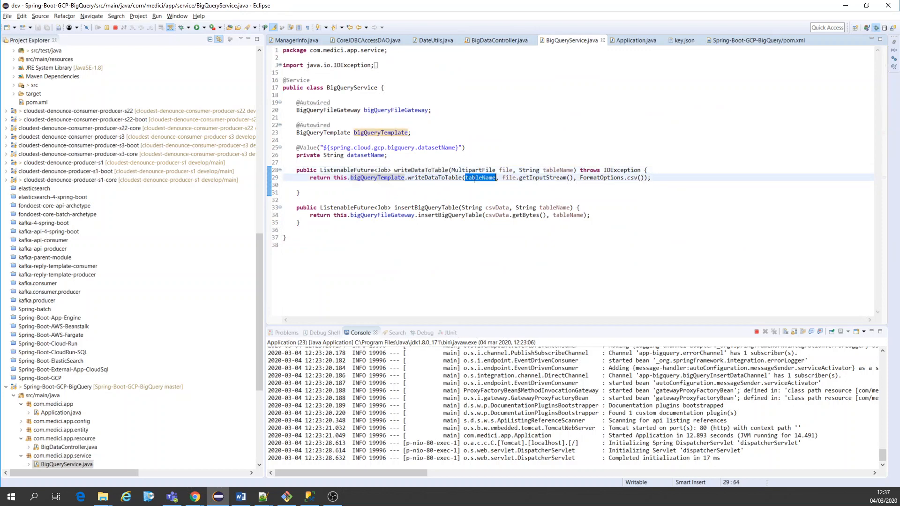
left_click(480, 177)
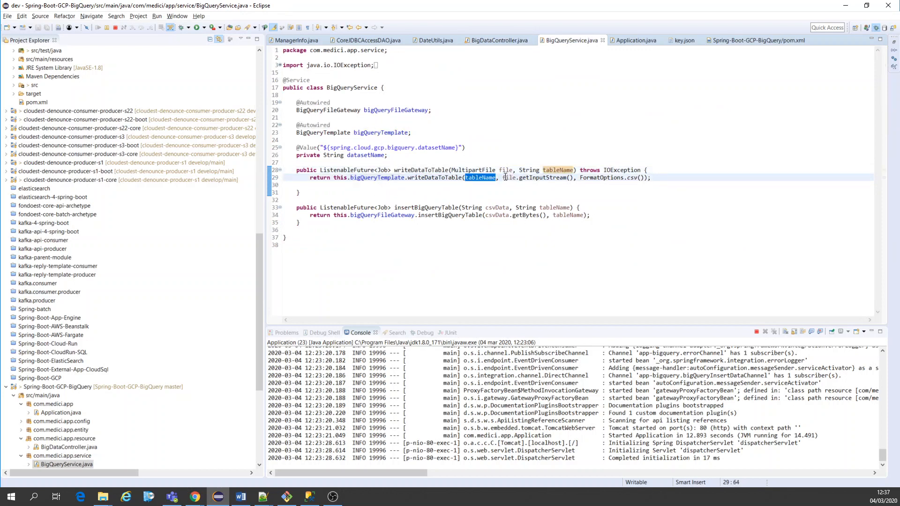